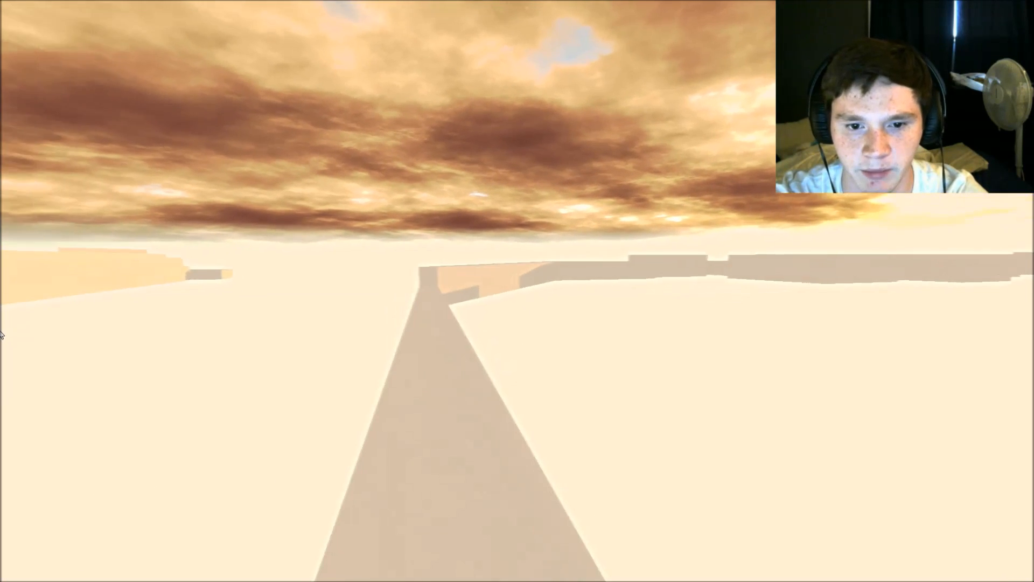
pyautogui.press('Escape')
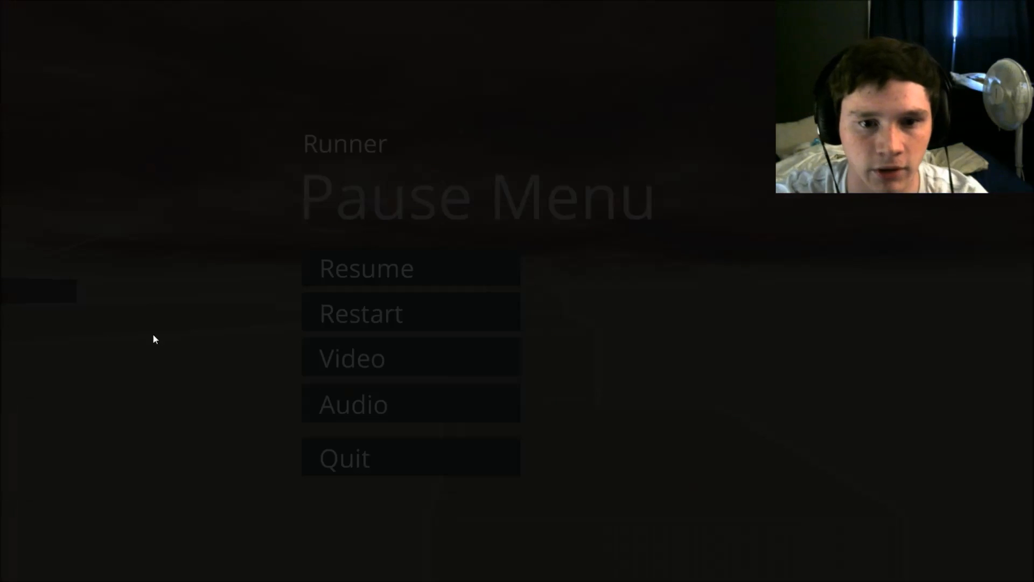
pyautogui.click(366, 268)
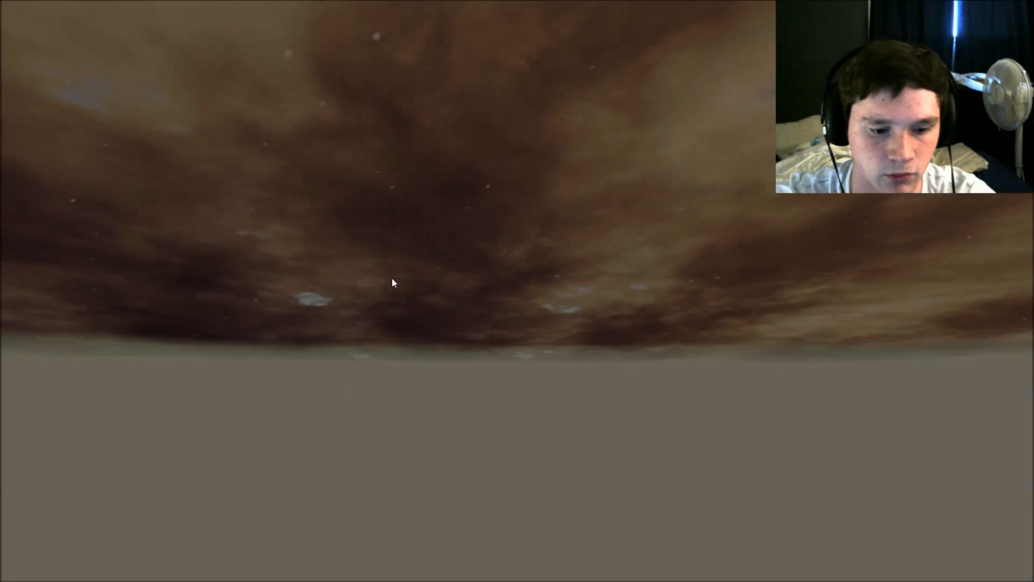